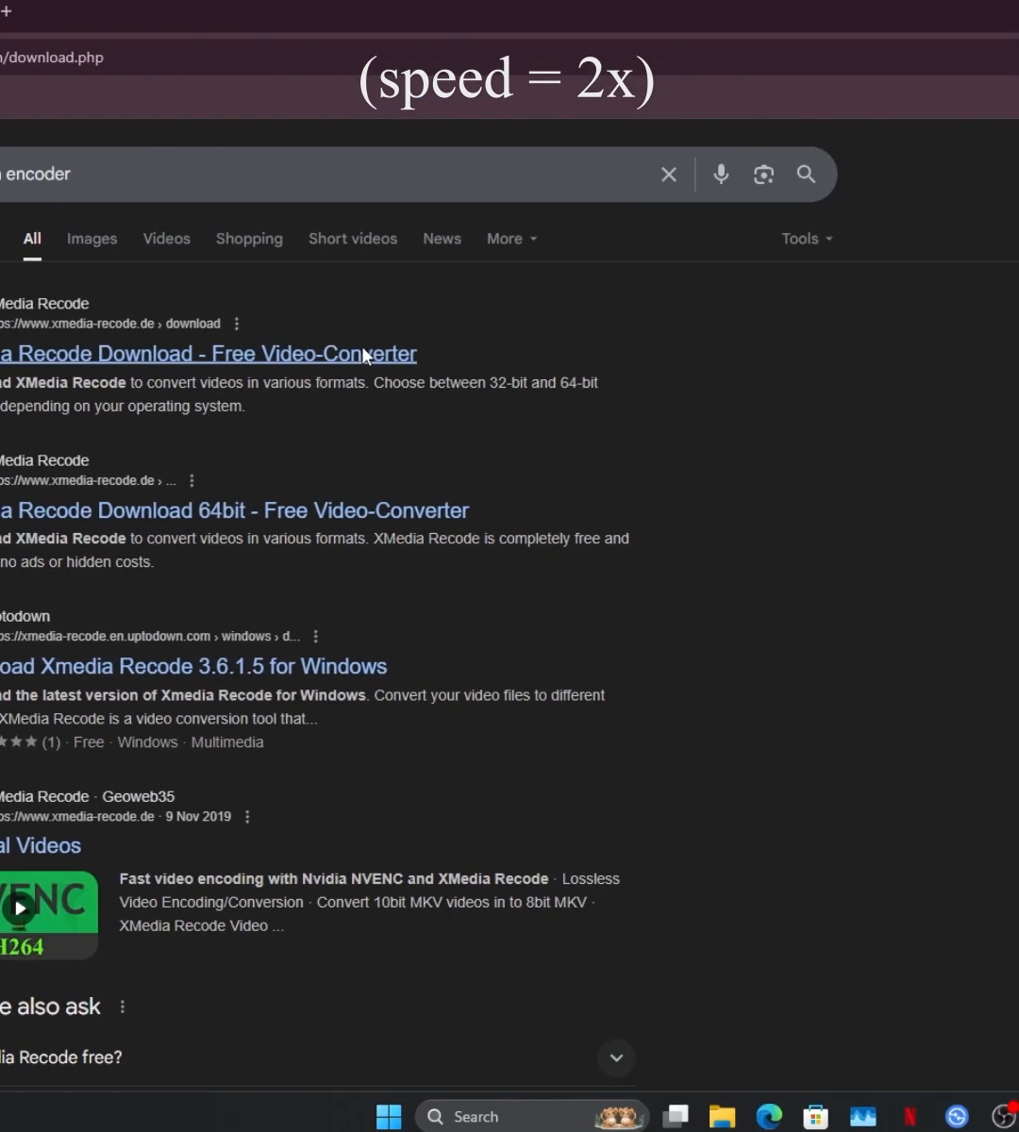
Reach the XMedia Recode download page from the Chrome search results
{"action": "left_click", "coordinate": [208, 353]}
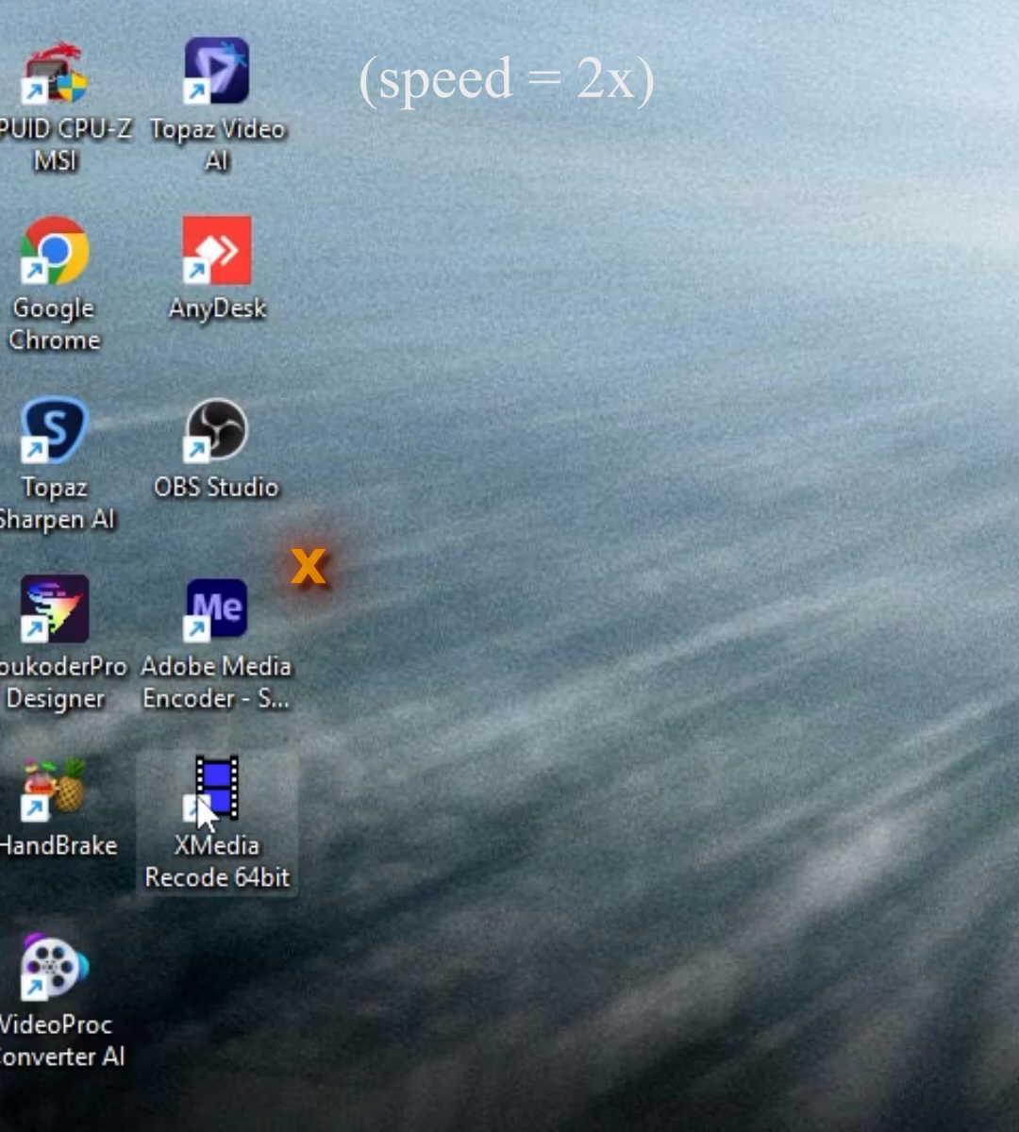
Load the Watchmen MKV with MP4 format and mp4 extension, moving to its stream settings
{"action": "double_click", "coordinate": [215, 806]}
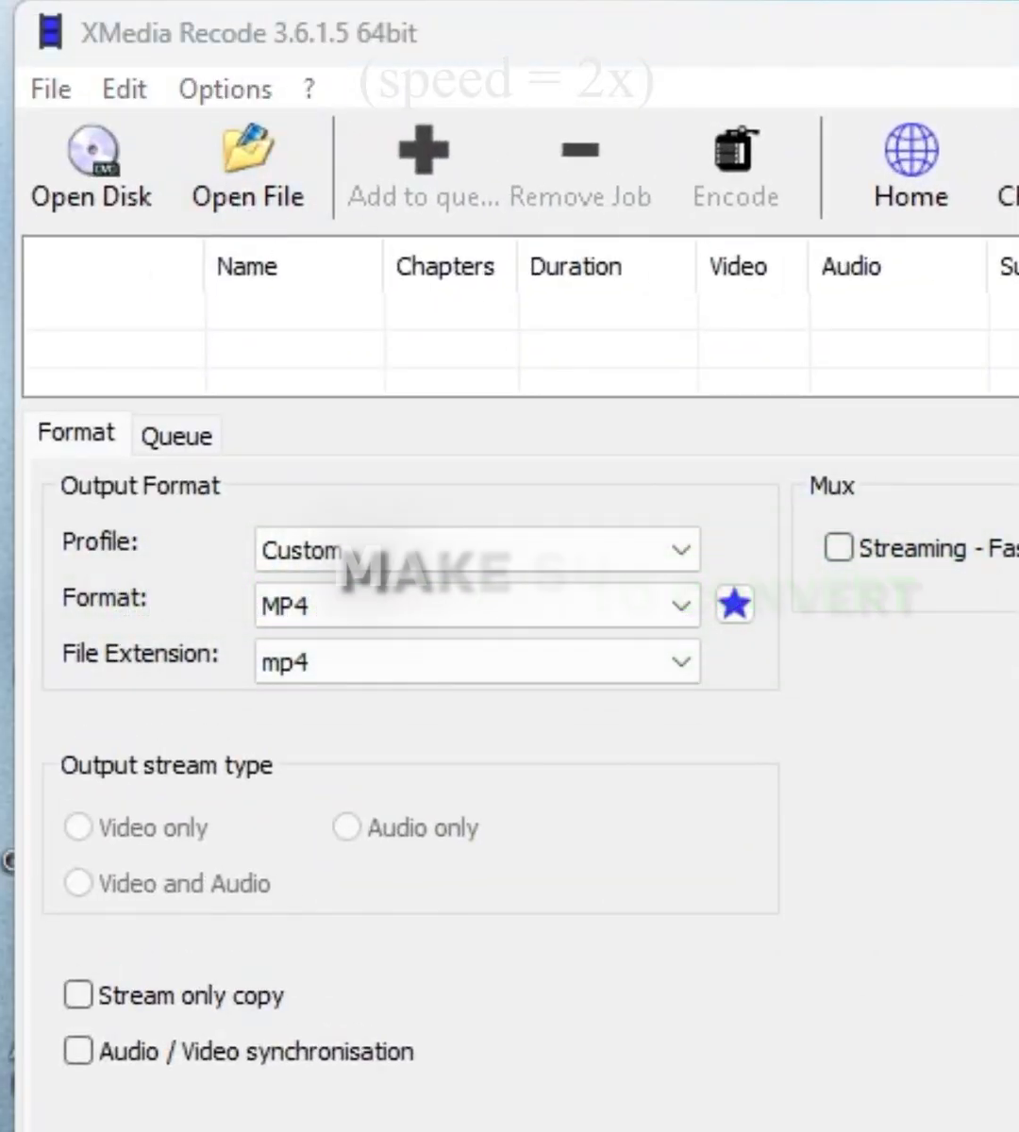
{"action": "left_click", "coordinate": [476, 549]}
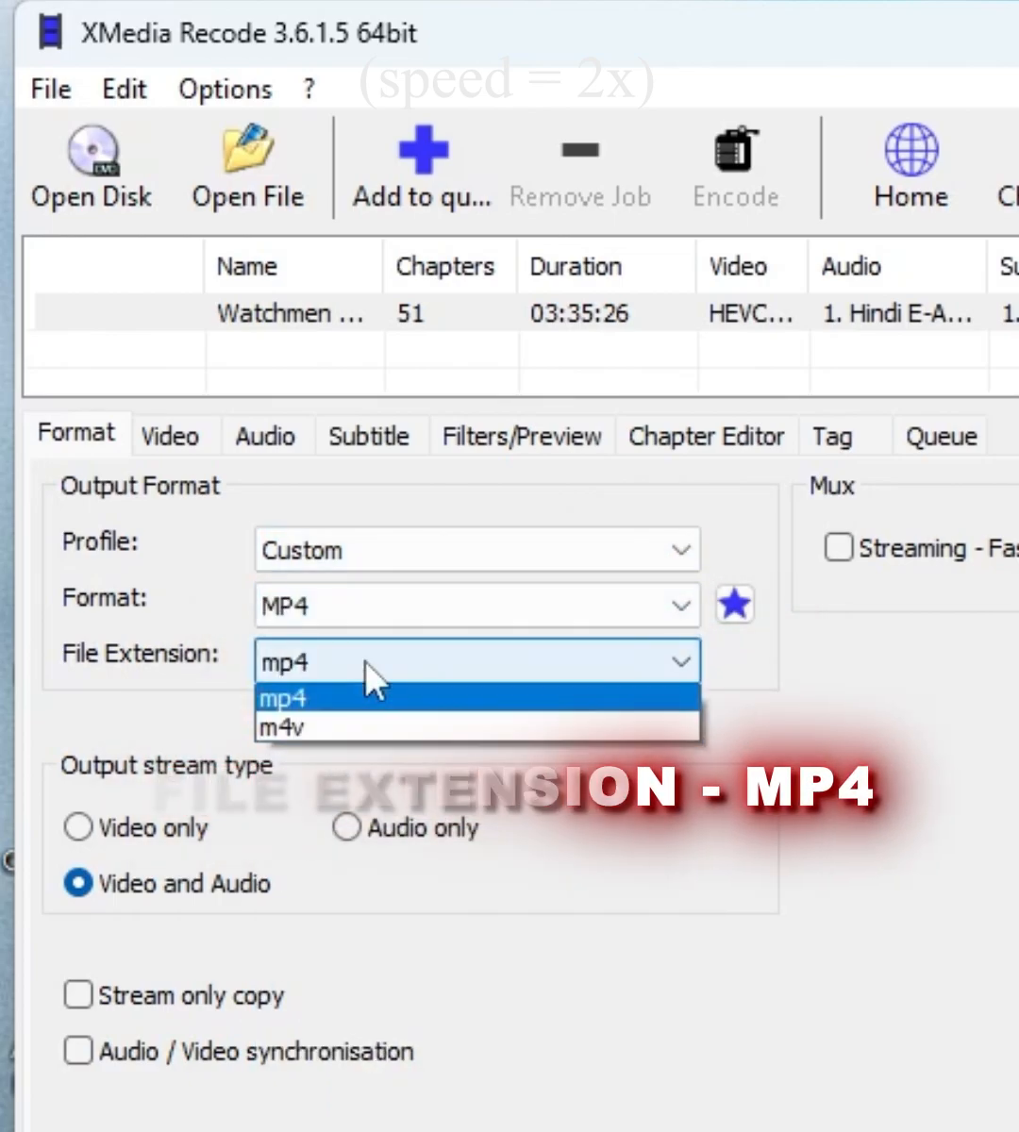
{"action": "left_click", "coordinate": [477, 604]}
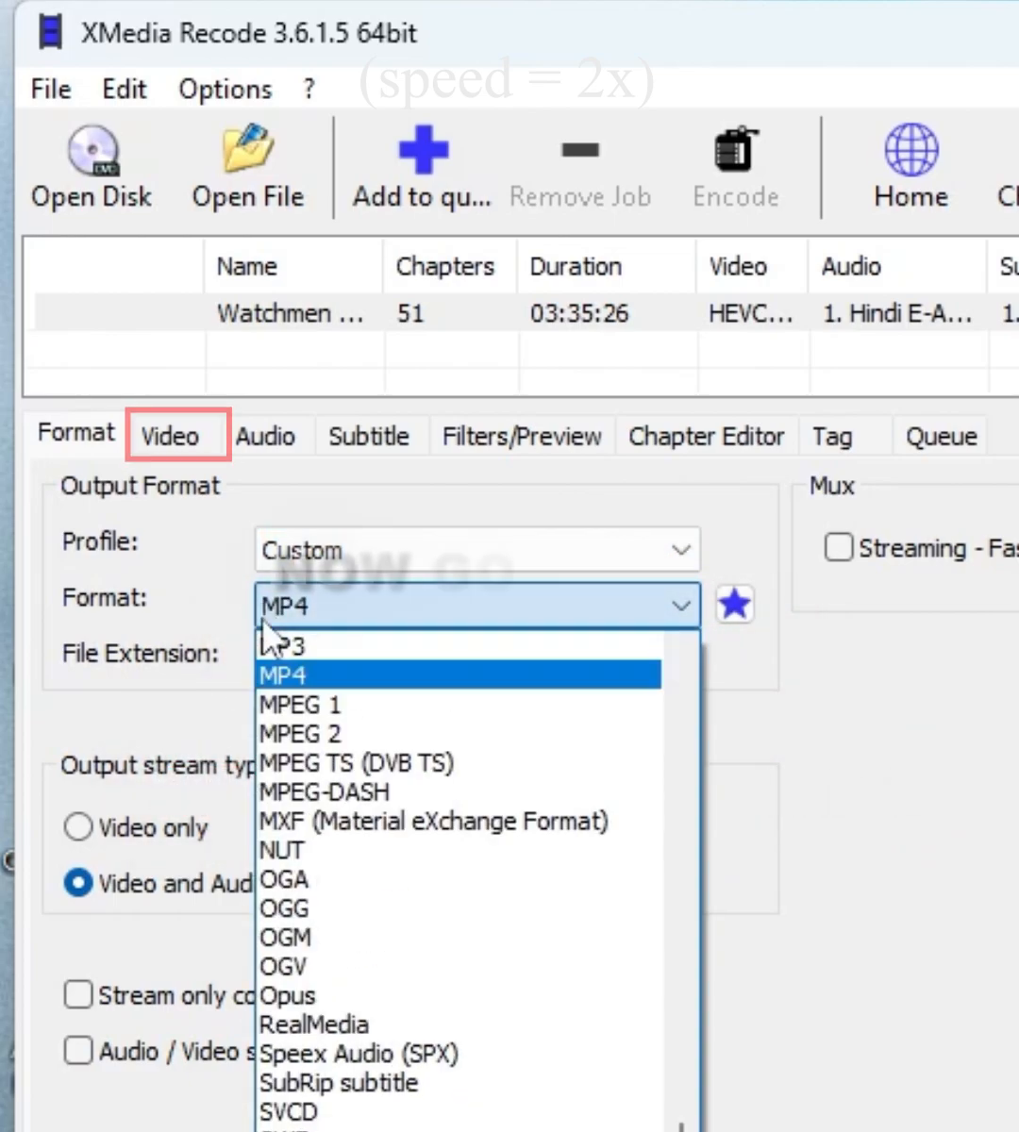
{"action": "left_click", "coordinate": [280, 673]}
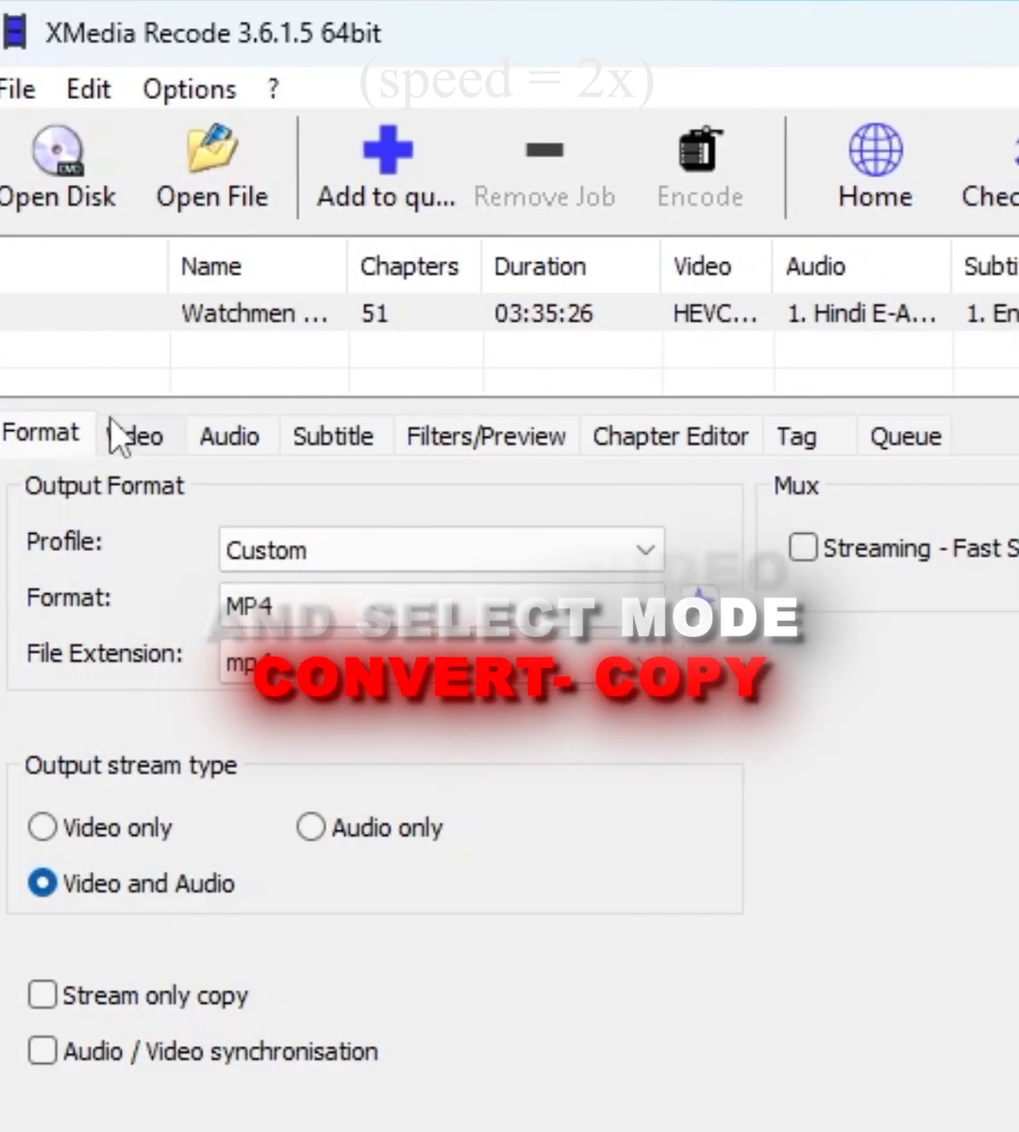
{"action": "left_click", "coordinate": [228, 436]}
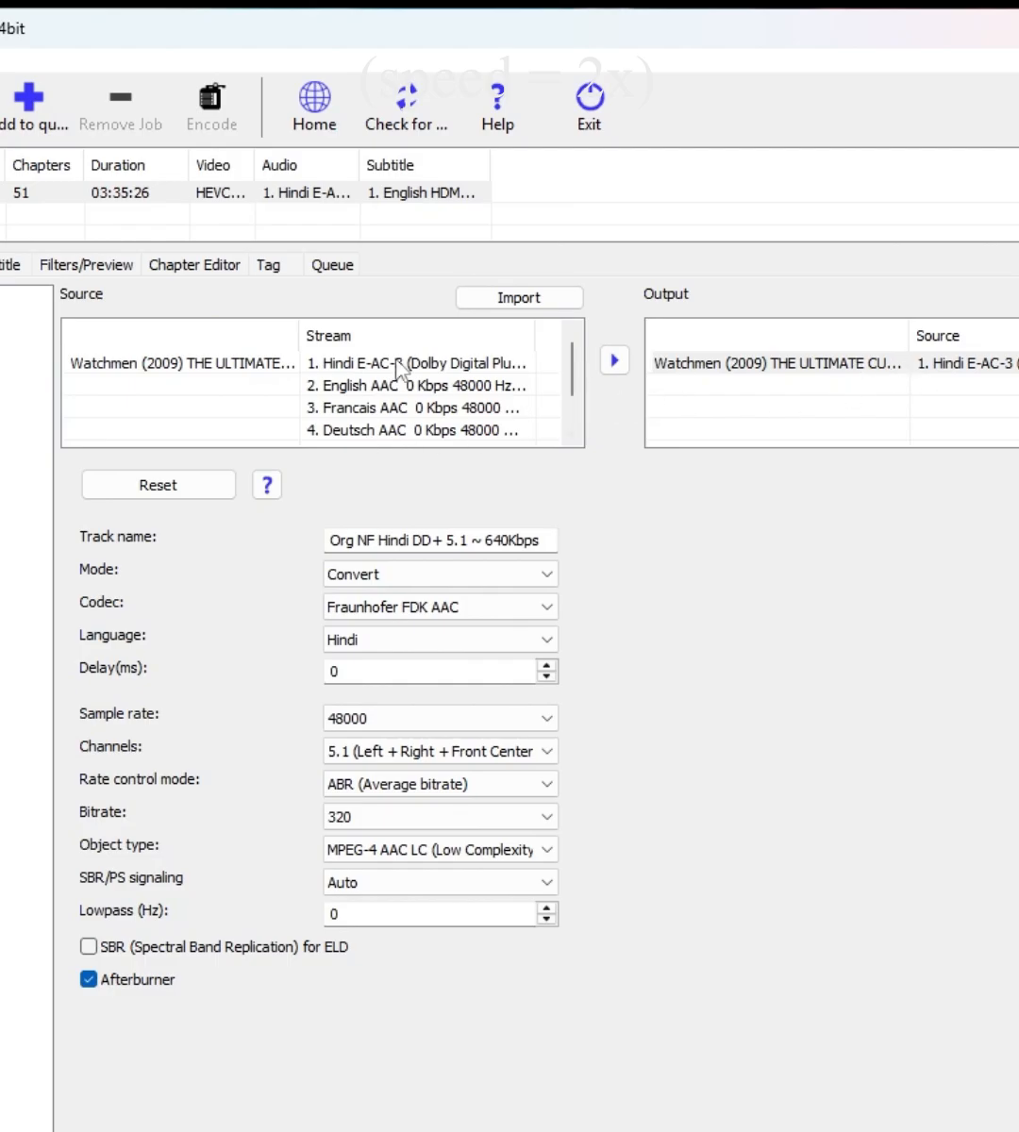
Remove the Hindi output audio, select the English AAC track, and queue the job
{"action": "right_click", "coordinate": [773, 363]}
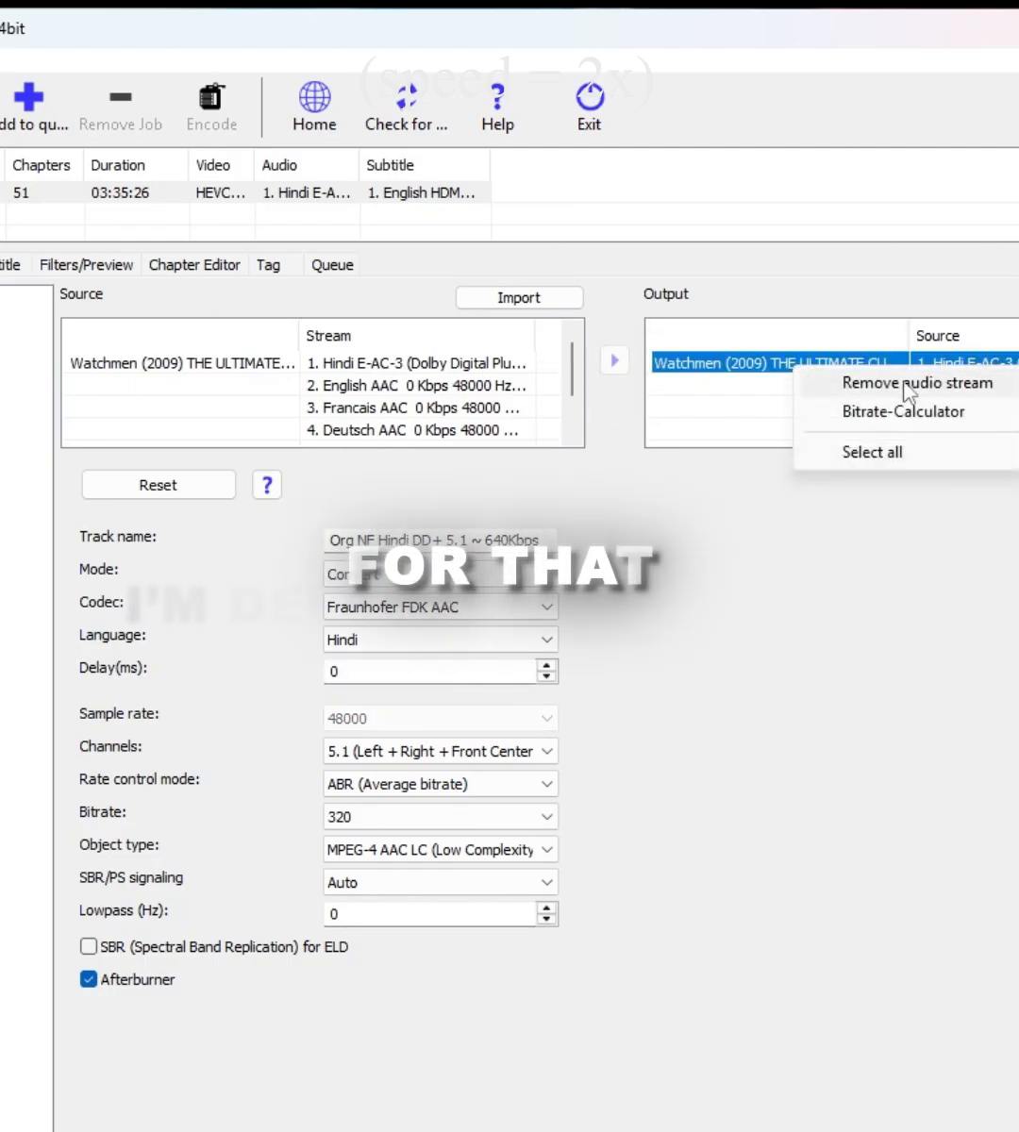
{"action": "left_click", "coordinate": [915, 382]}
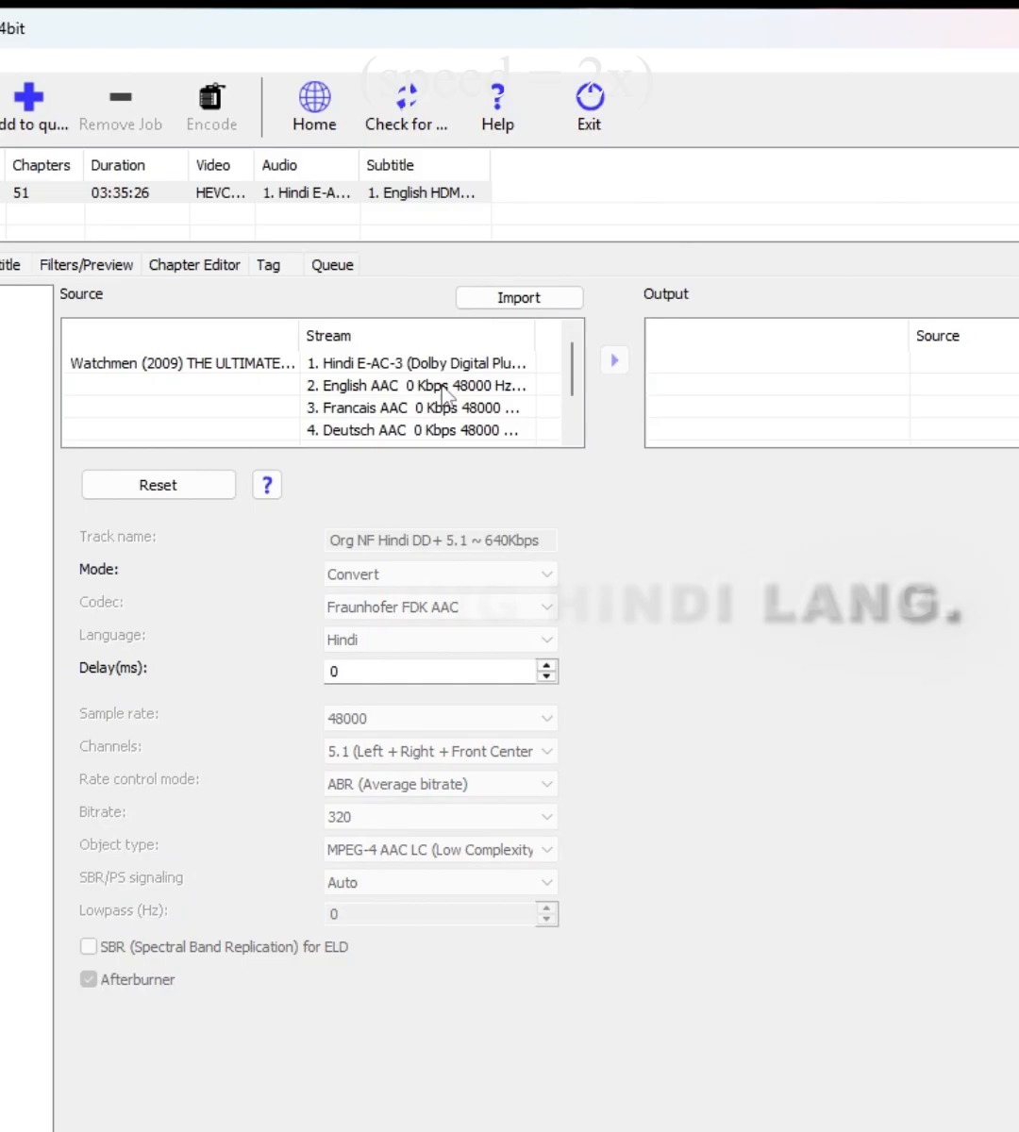
{"action": "left_click", "coordinate": [415, 385]}
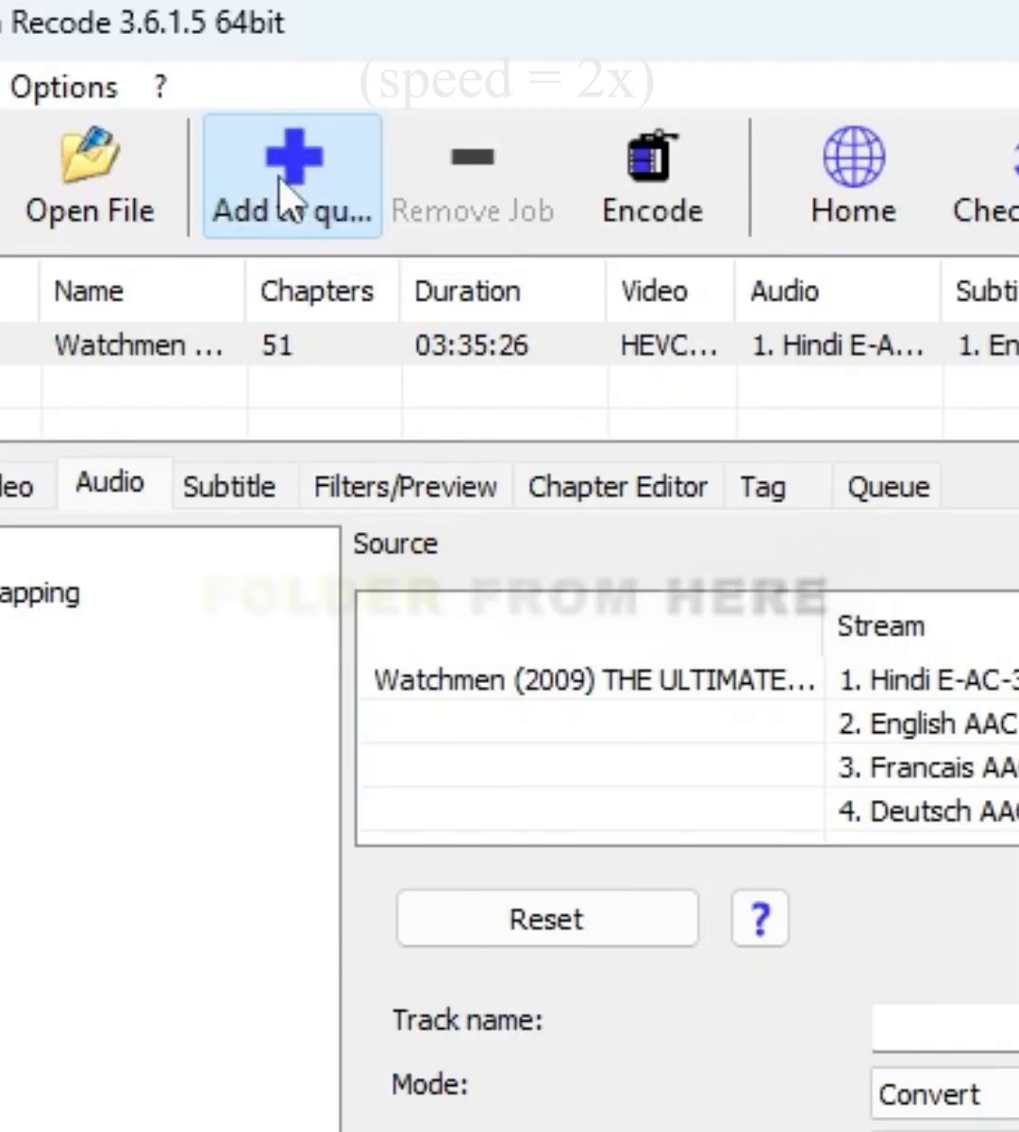
{"action": "left_click", "coordinate": [651, 178]}
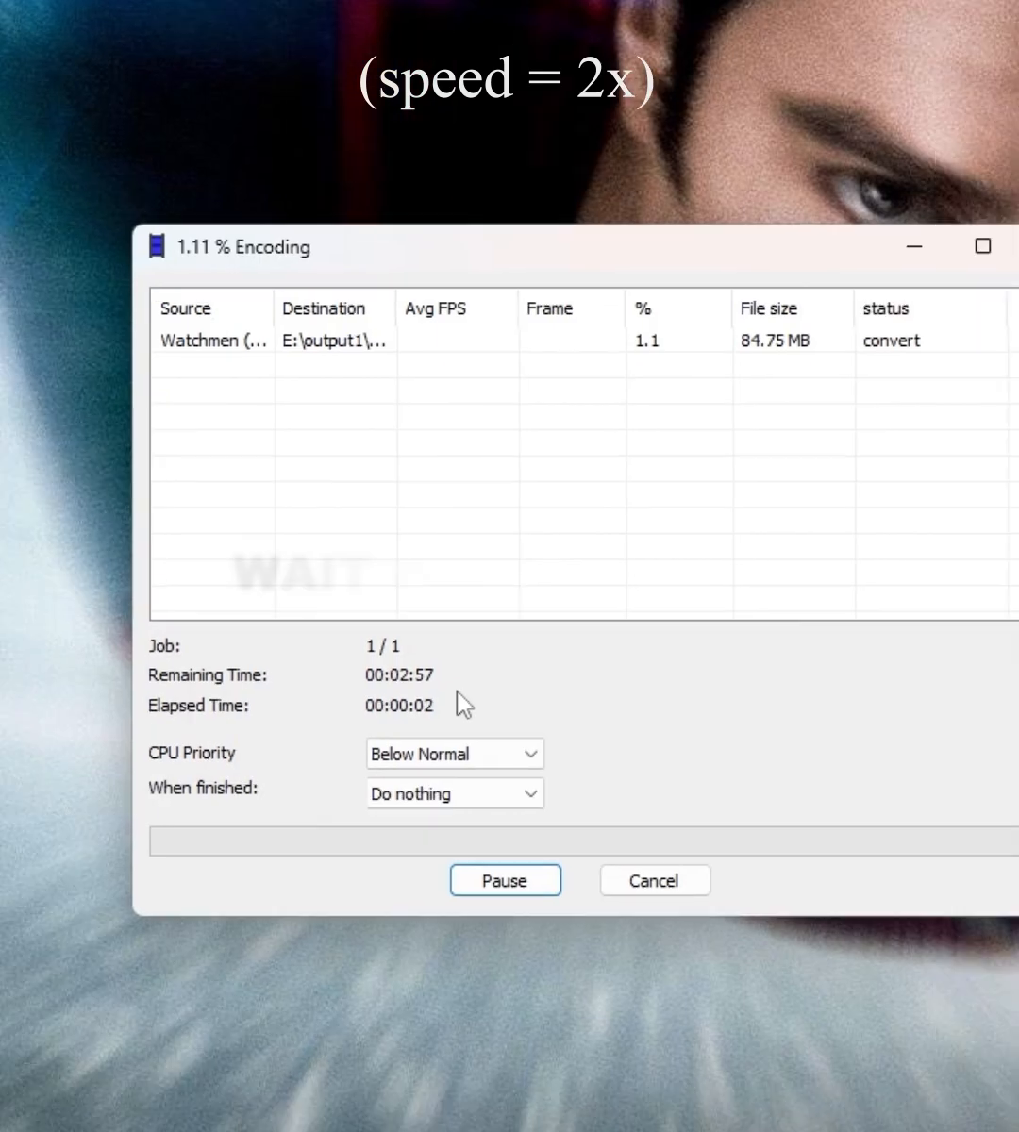